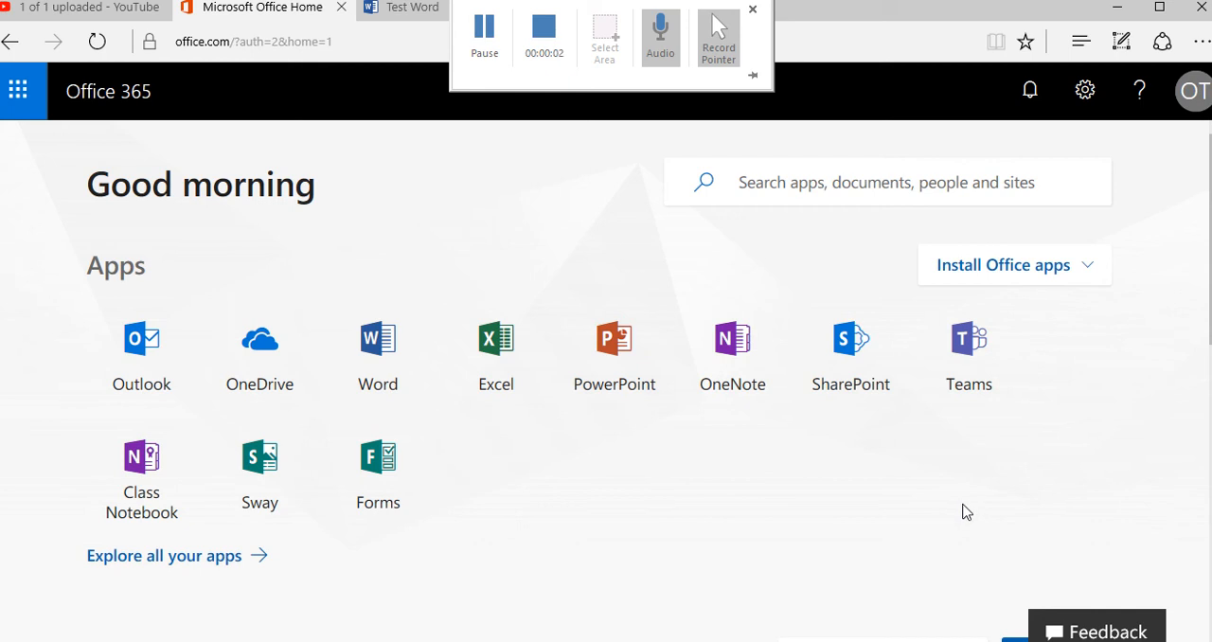
mouse_move(322, 220)
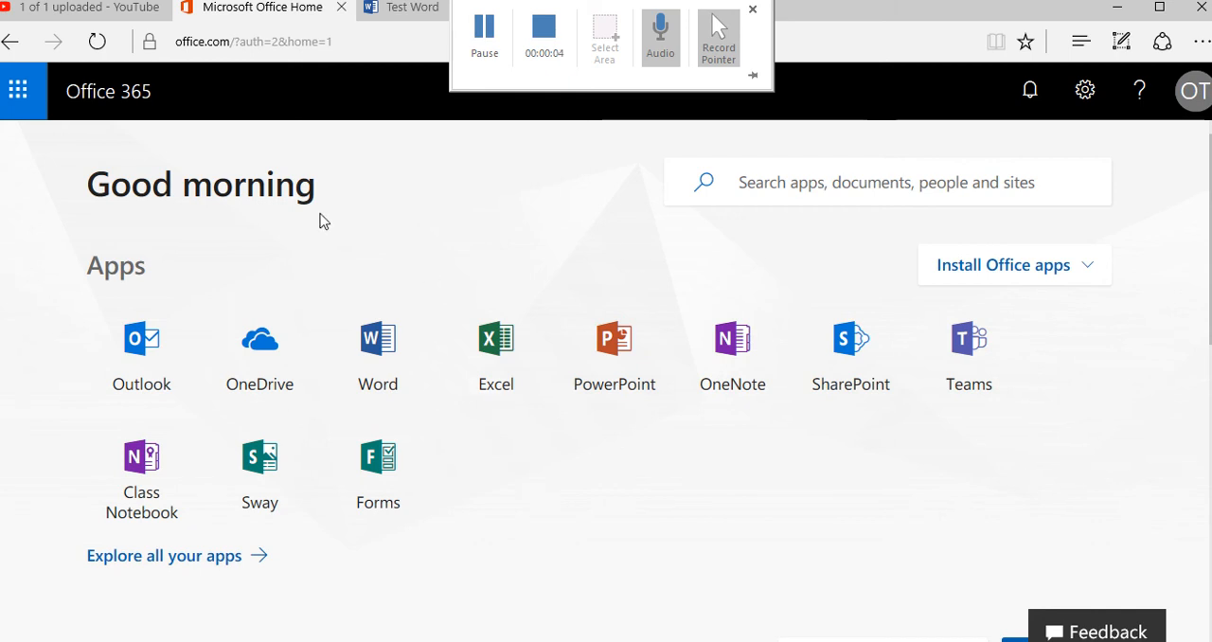
mouse_move(466, 225)
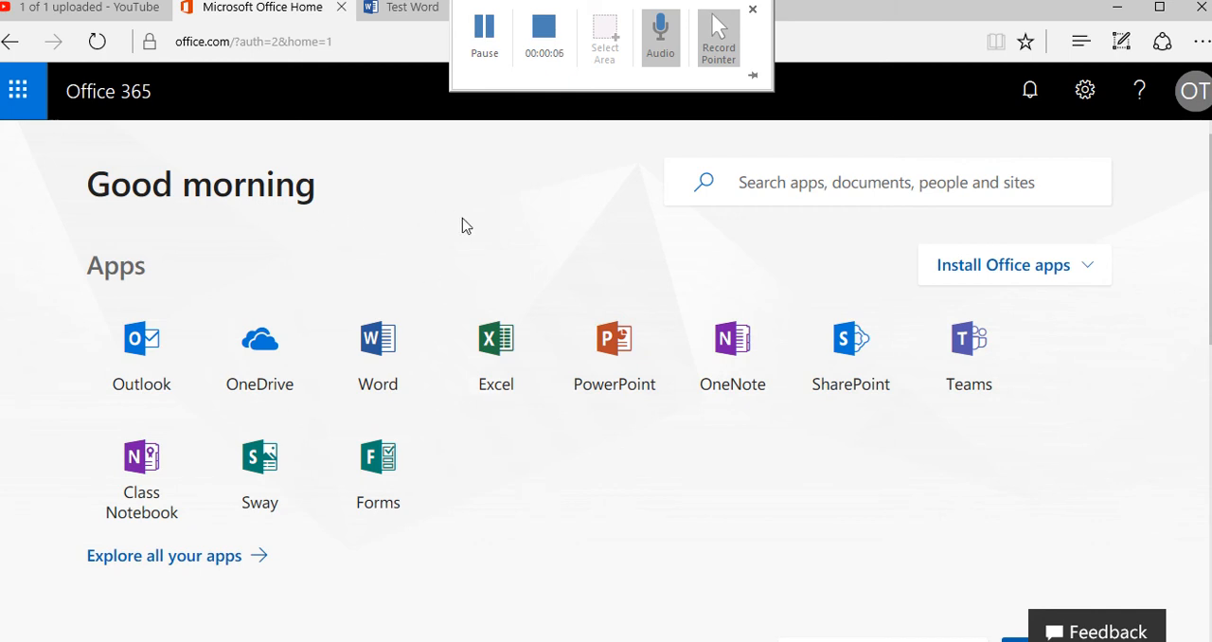
mouse_move(422, 246)
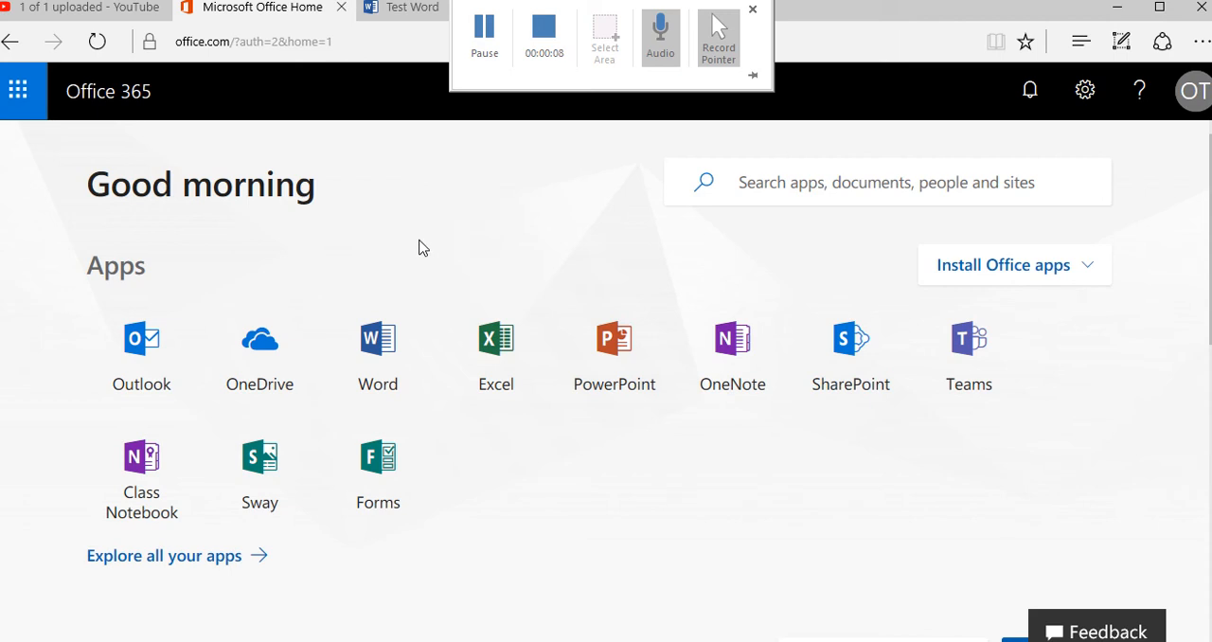
mouse_move(269, 356)
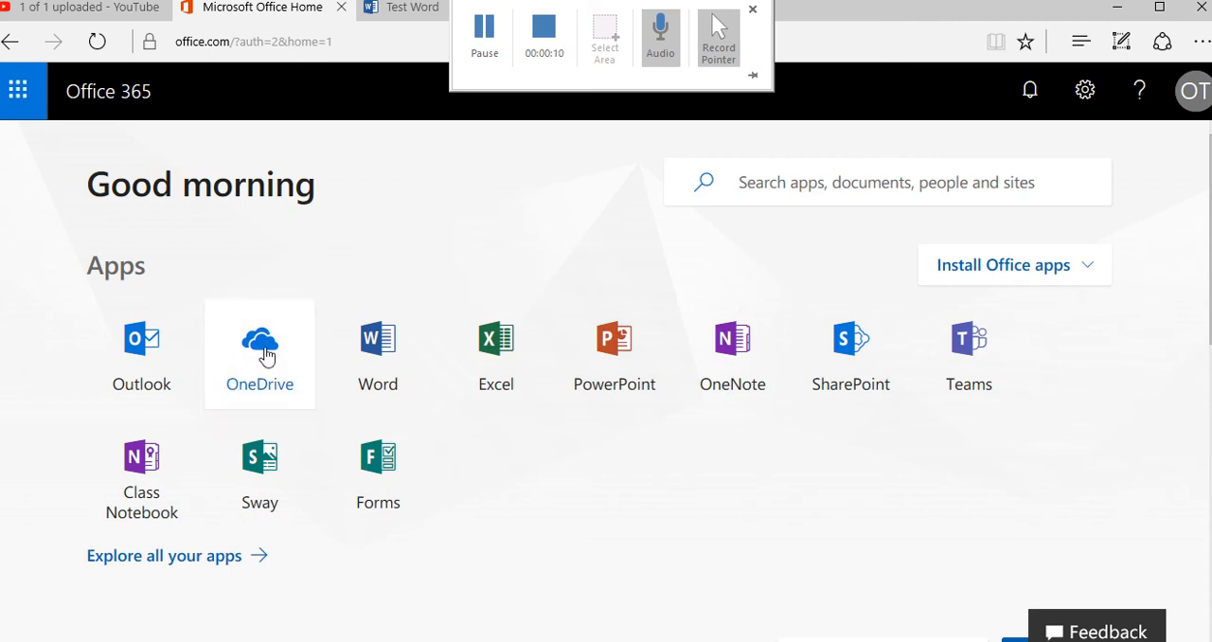
Open OneDrive from the Office 365 app list to reach the Files view
click(260, 344)
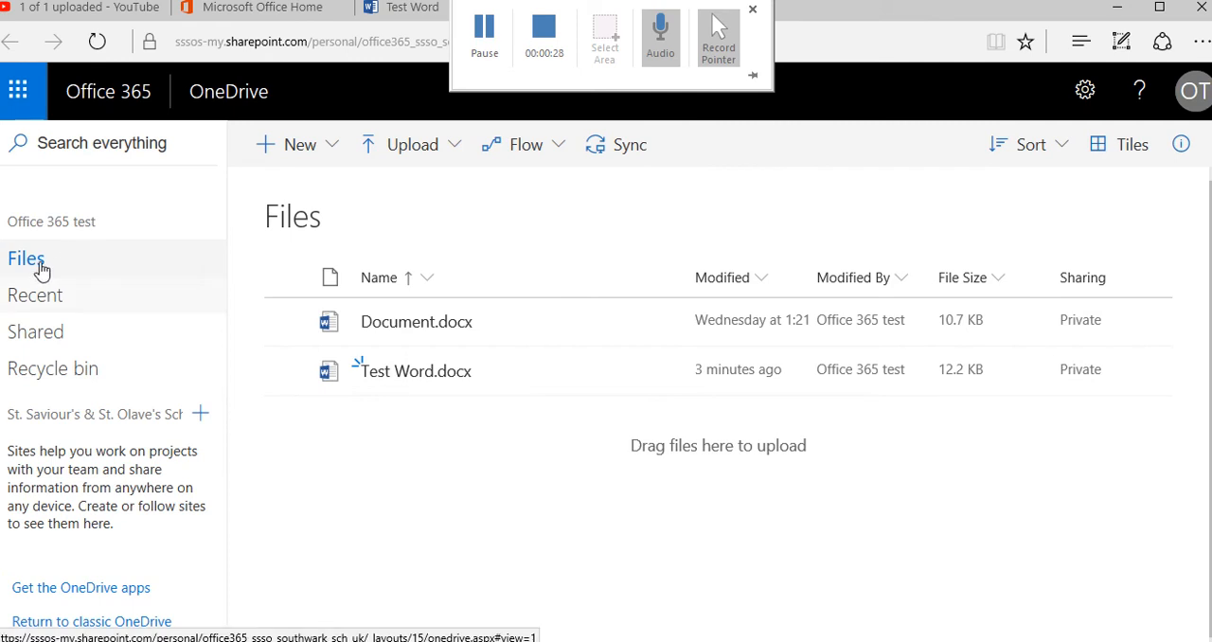
mouse_move(48, 299)
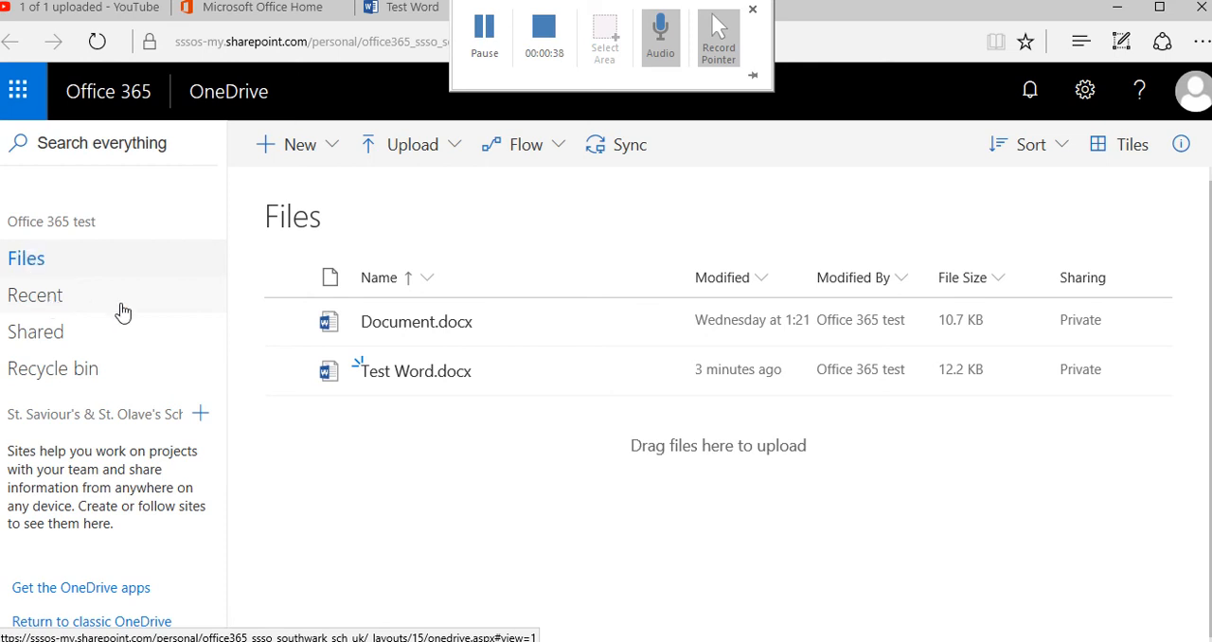
mouse_move(53, 307)
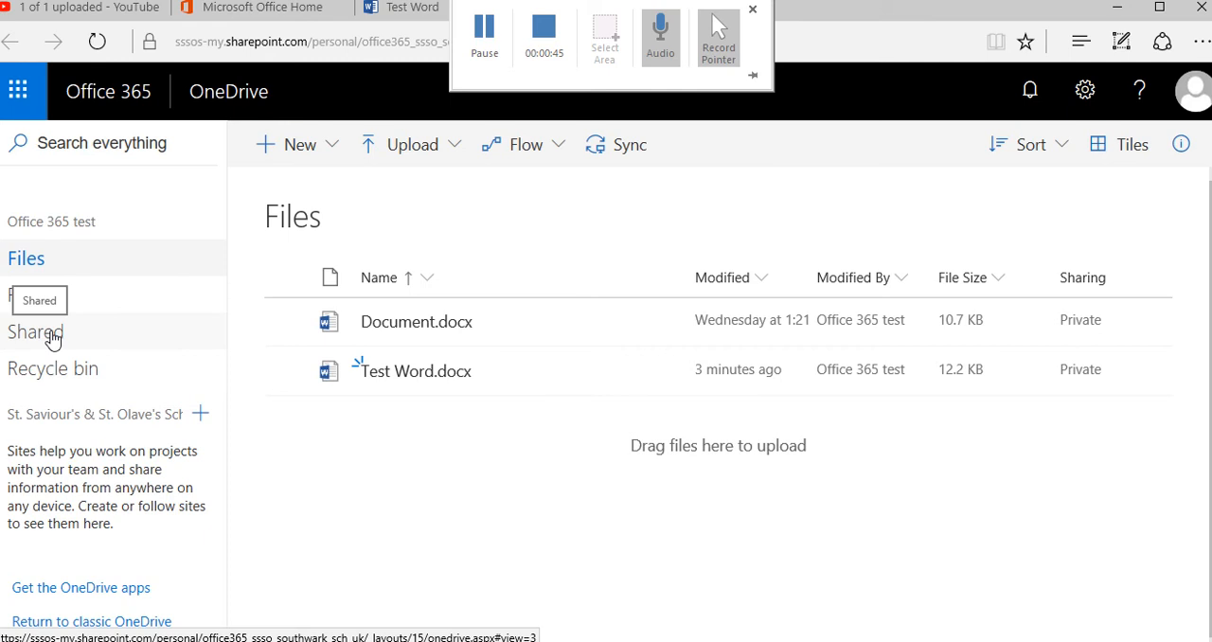
click(34, 334)
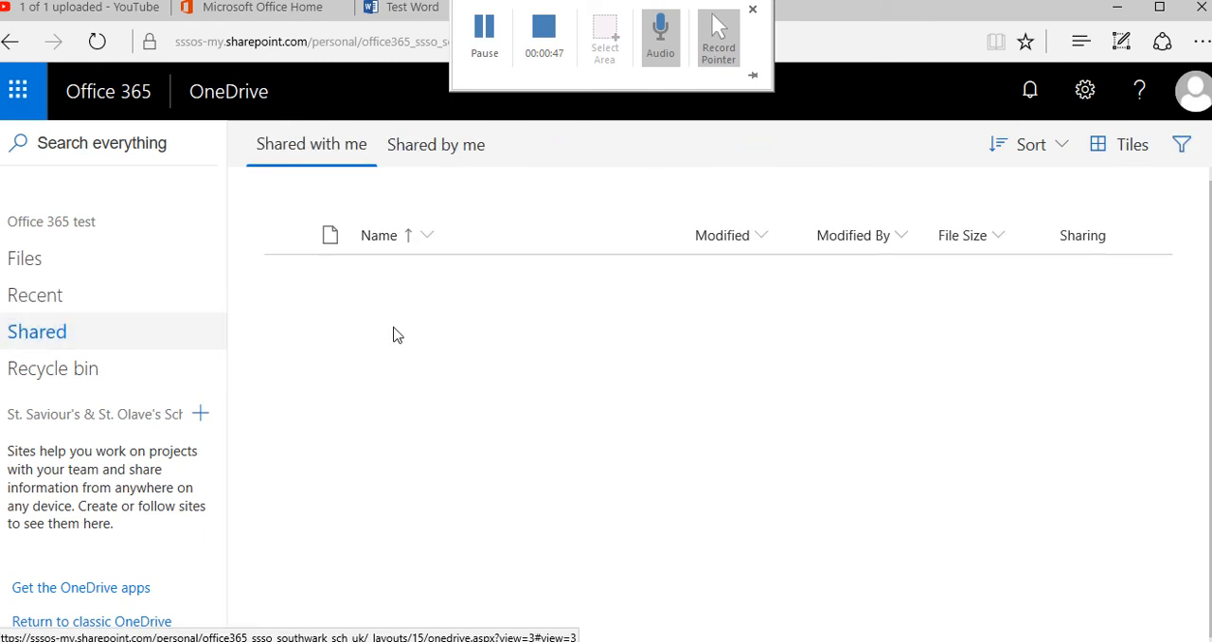
click(310, 144)
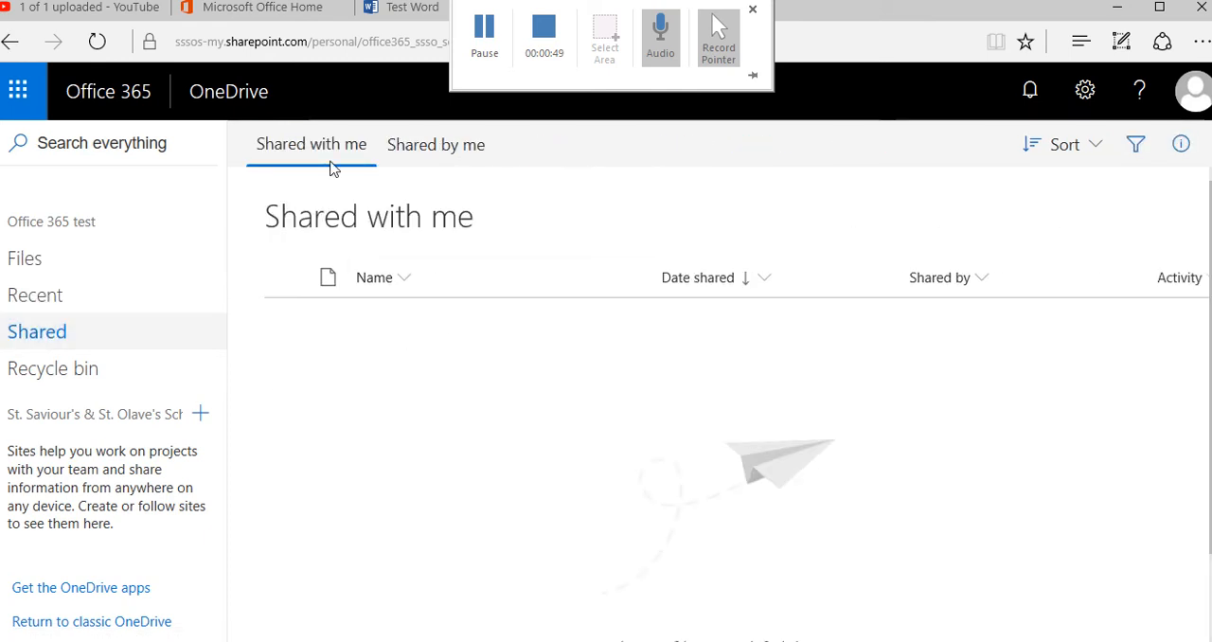
click(436, 144)
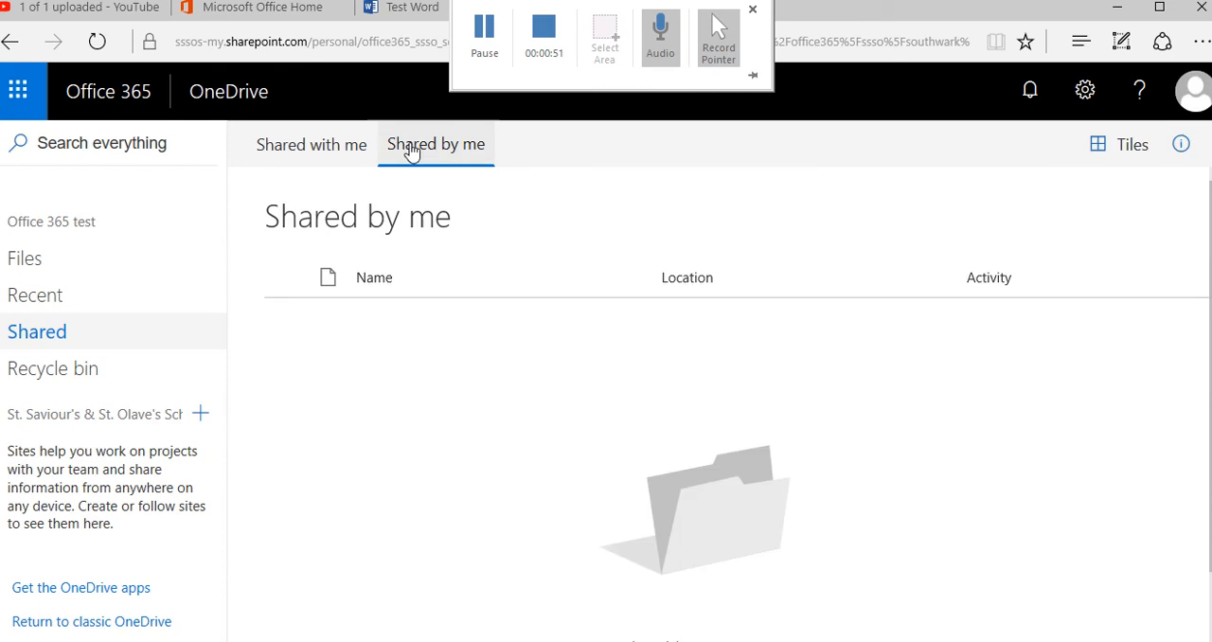
click(311, 144)
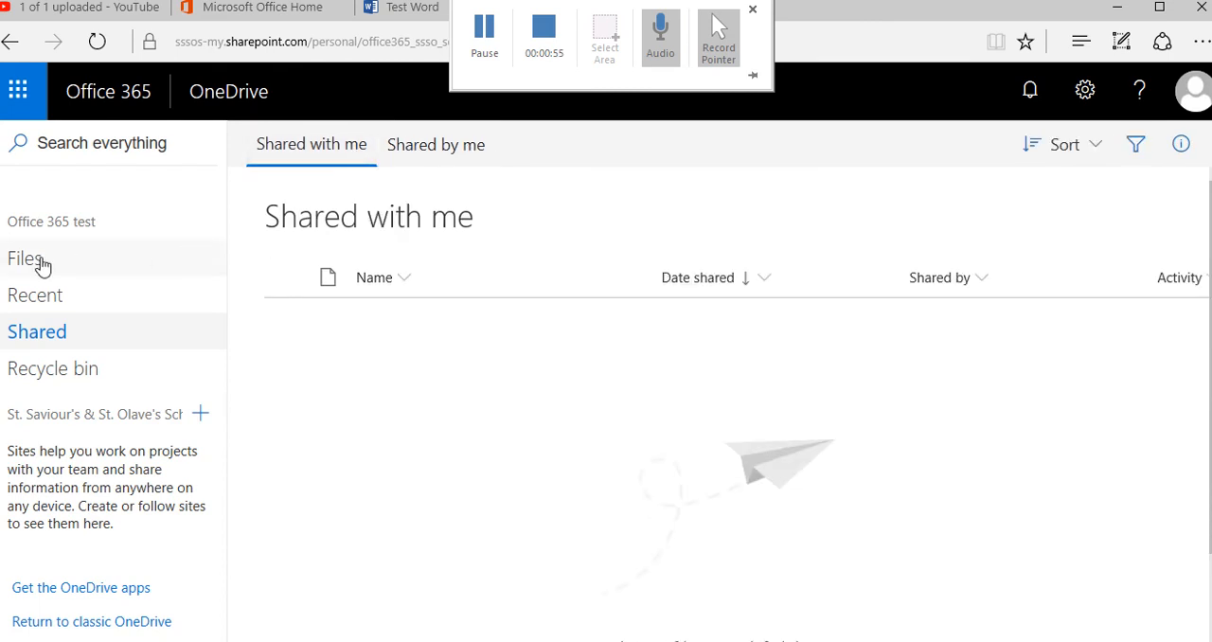
click(28, 260)
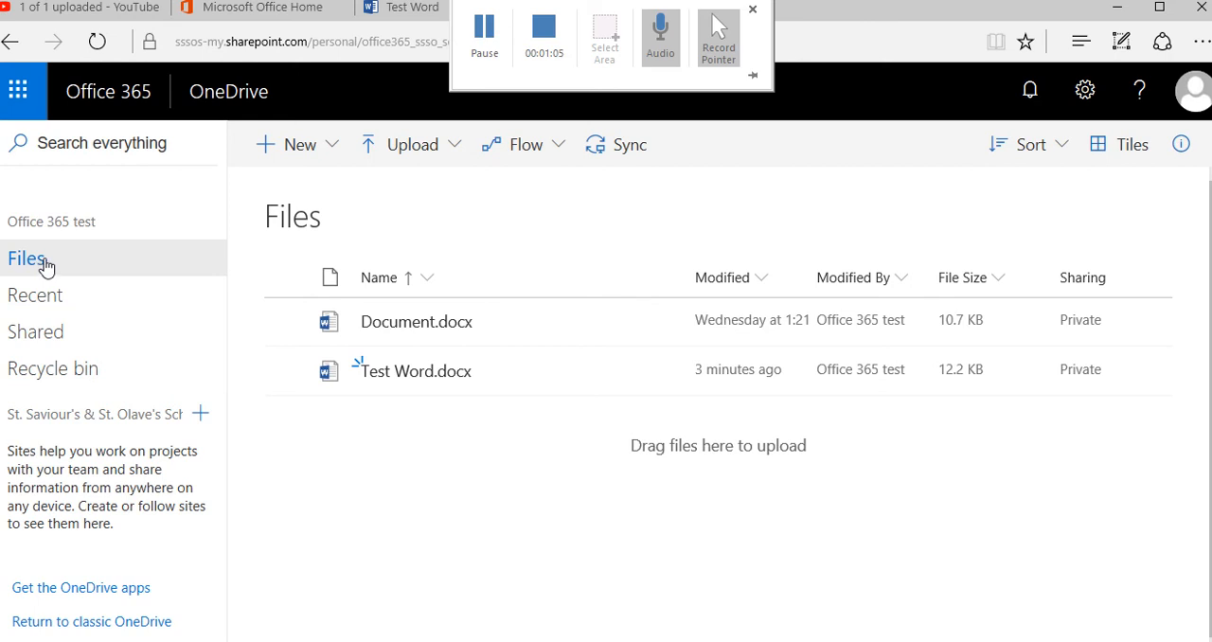
Create a new folder named 'Test Folder' in the Files list
click(299, 144)
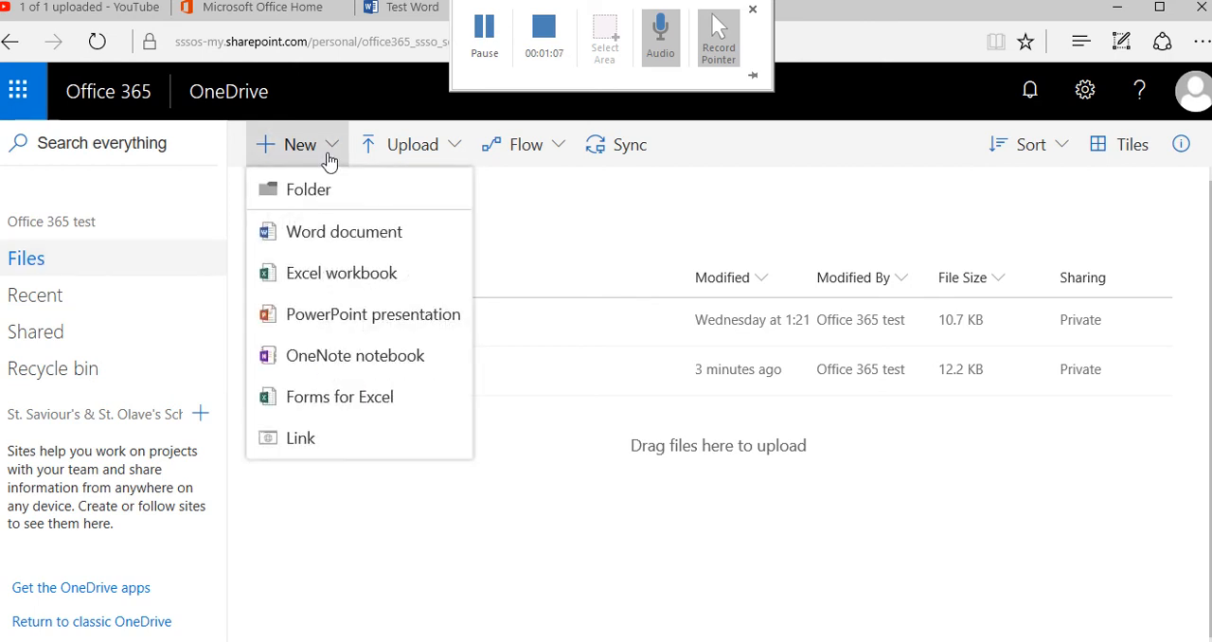
click(307, 187)
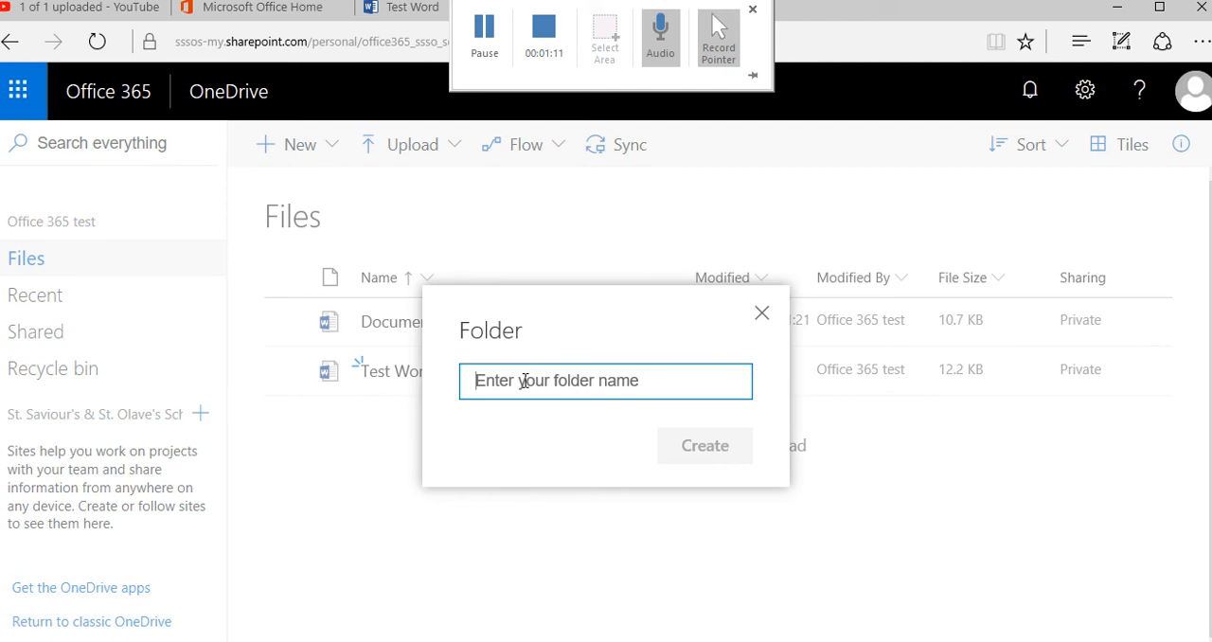
text(Test Folder)
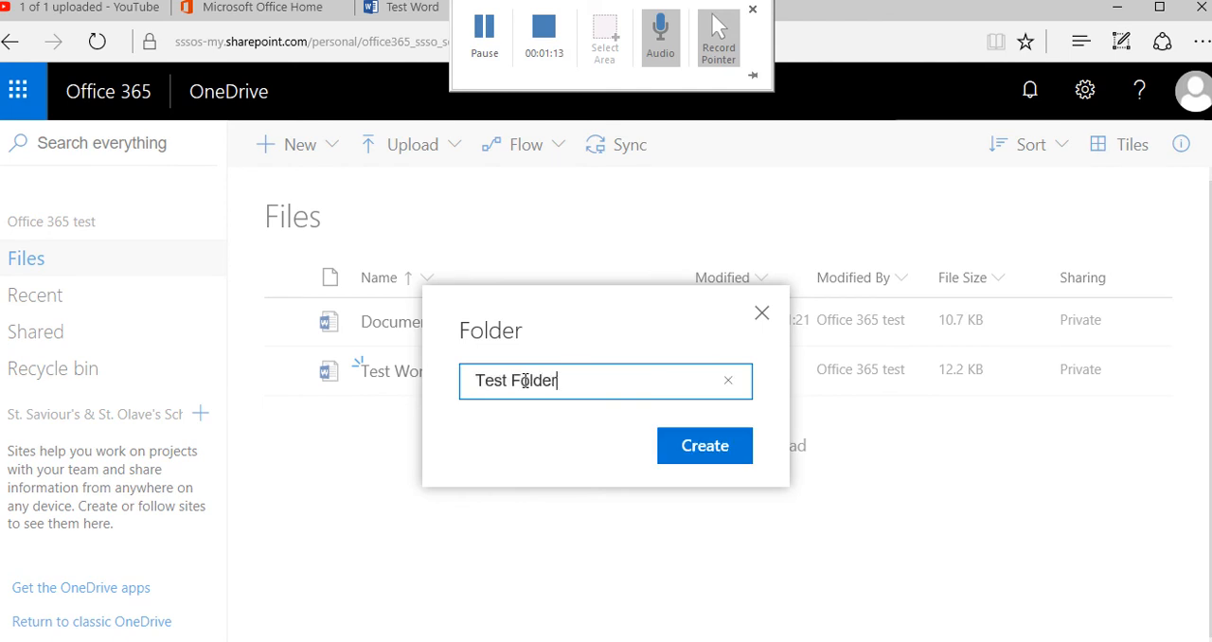
click(705, 447)
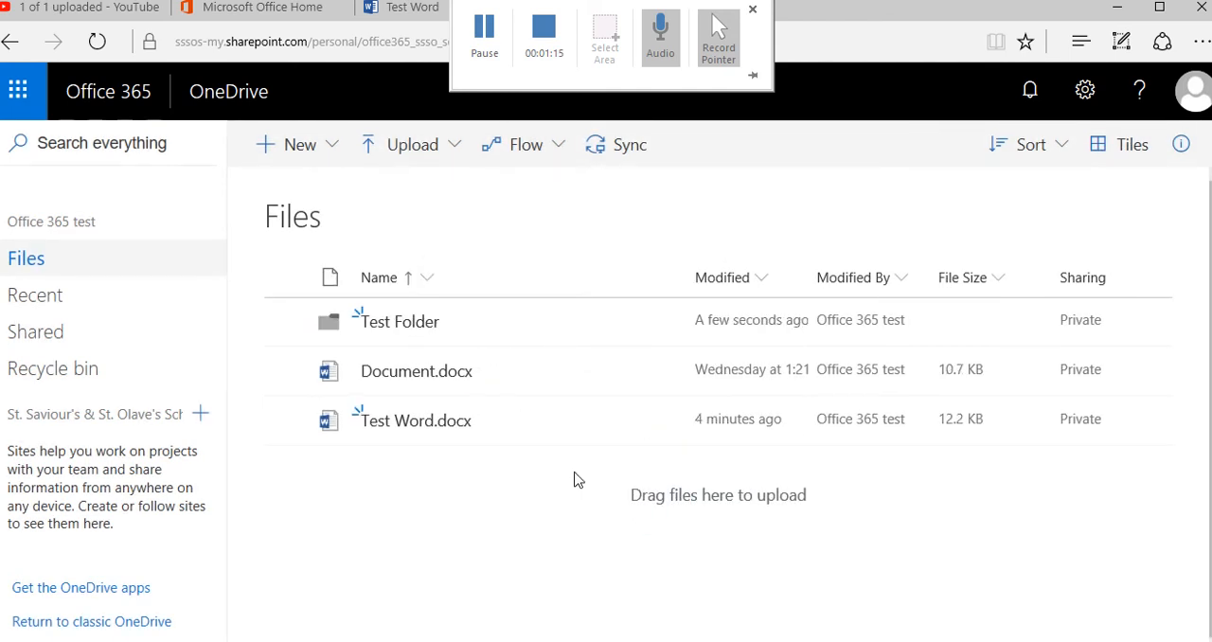
mouse_move(501, 356)
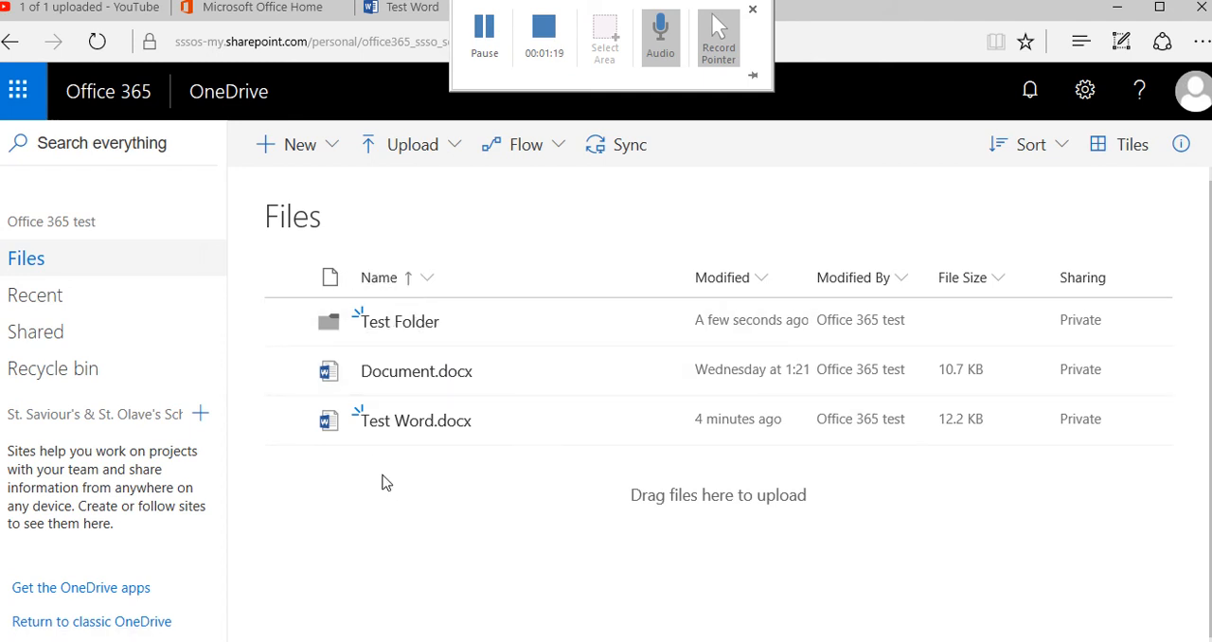
mouse_move(397, 510)
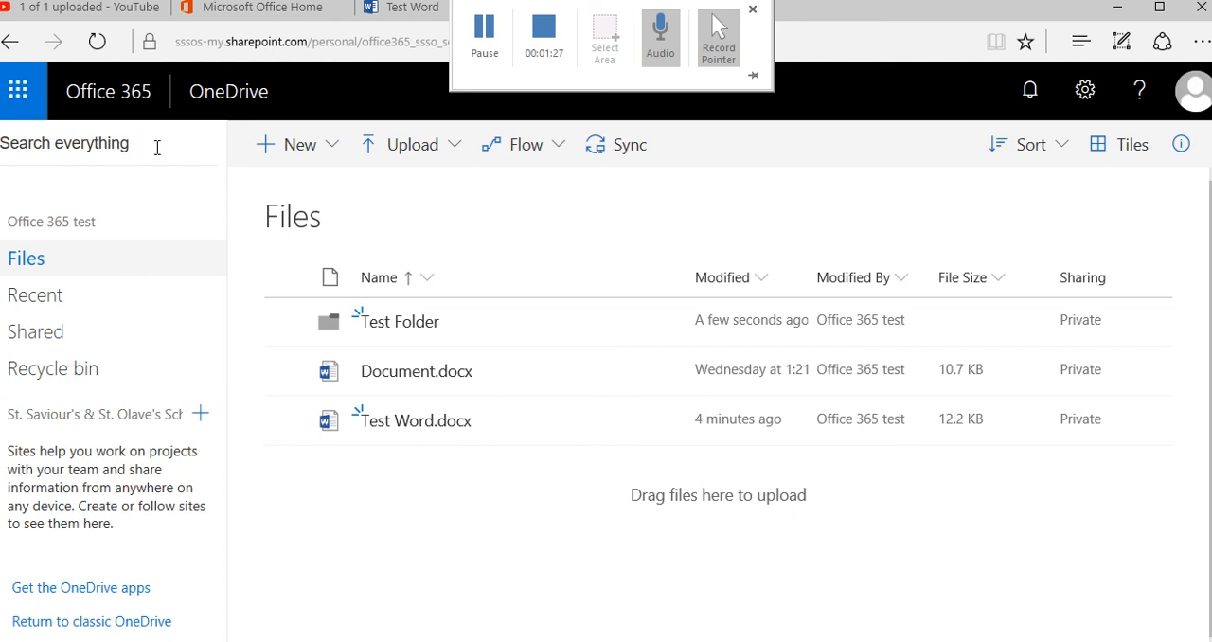
mouse_move(413, 481)
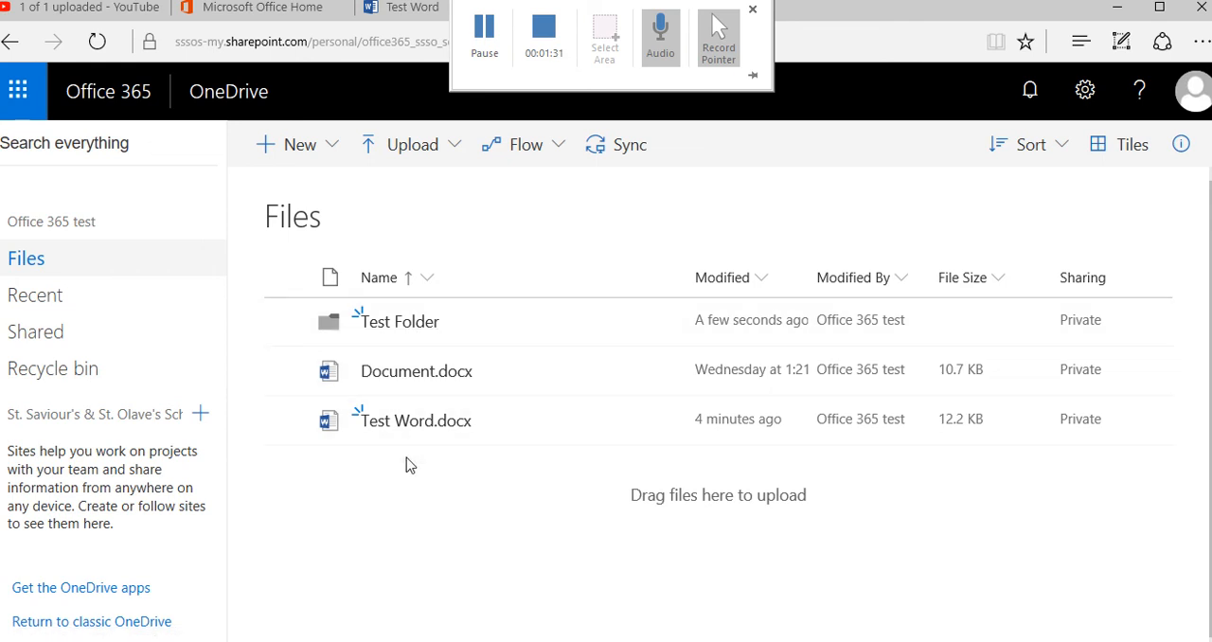
mouse_move(405, 481)
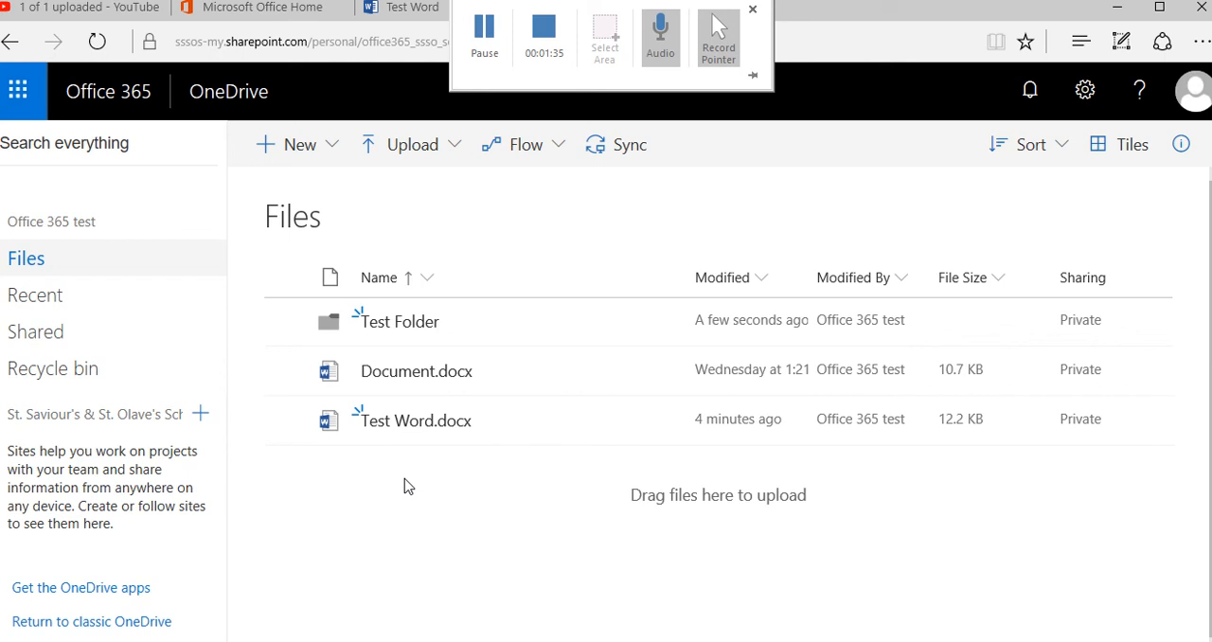
mouse_move(424, 492)
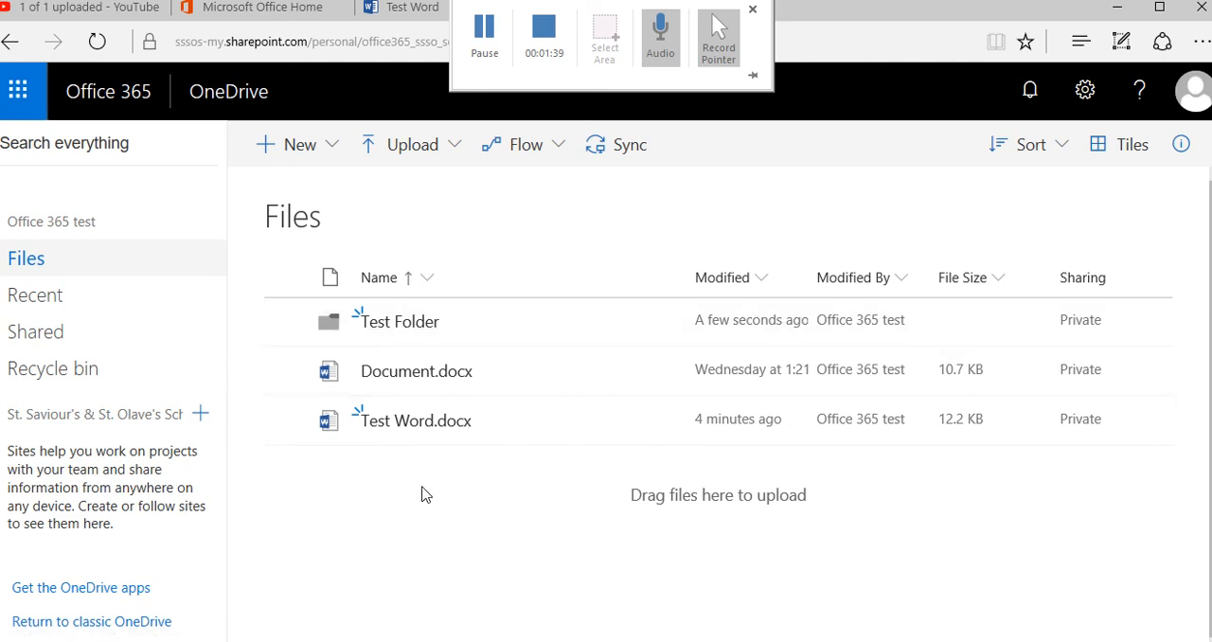
mouse_move(413, 395)
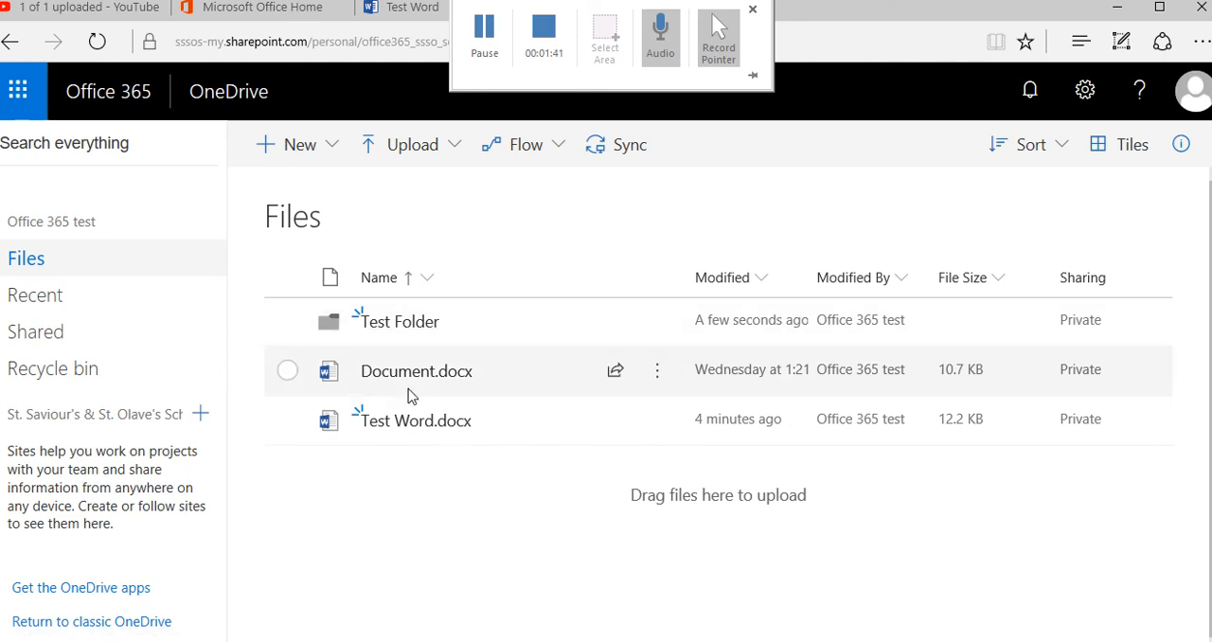
Move Document.docx into Test Folder within your own OneDrive
click(657, 371)
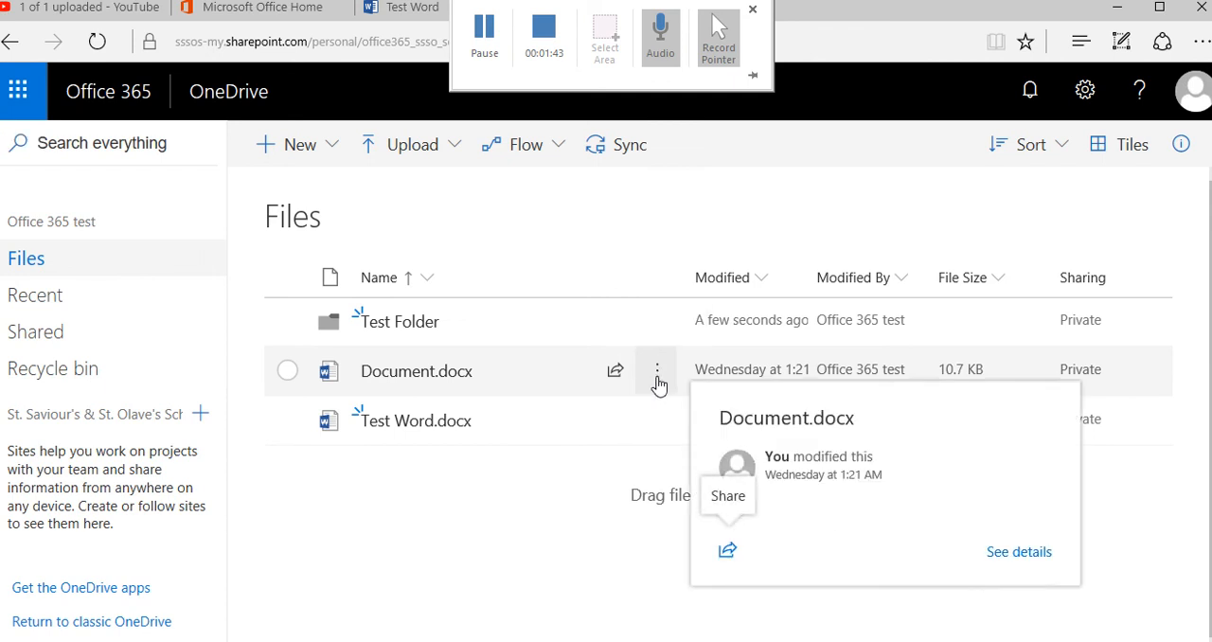
click(658, 371)
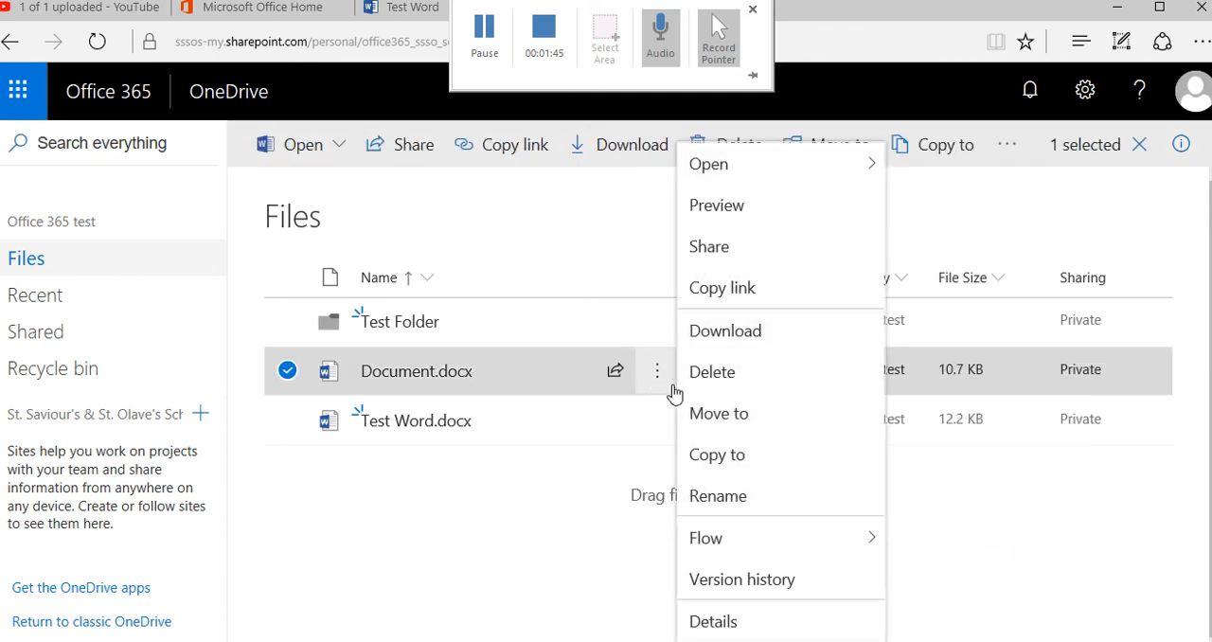
click(720, 413)
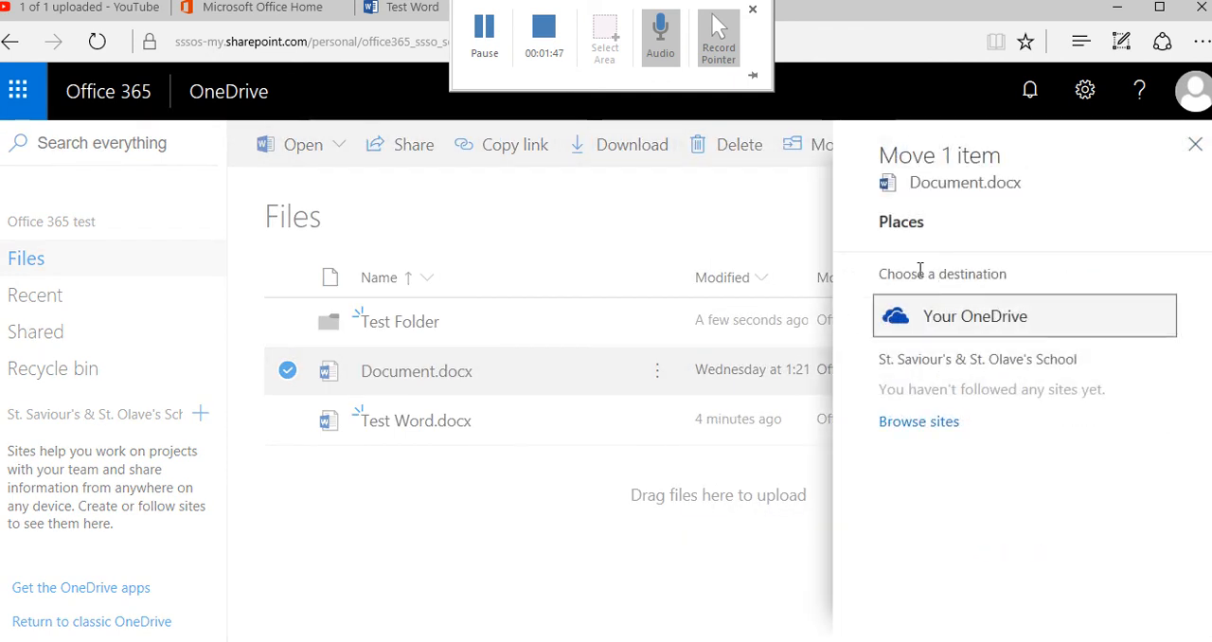
mouse_move(1008, 326)
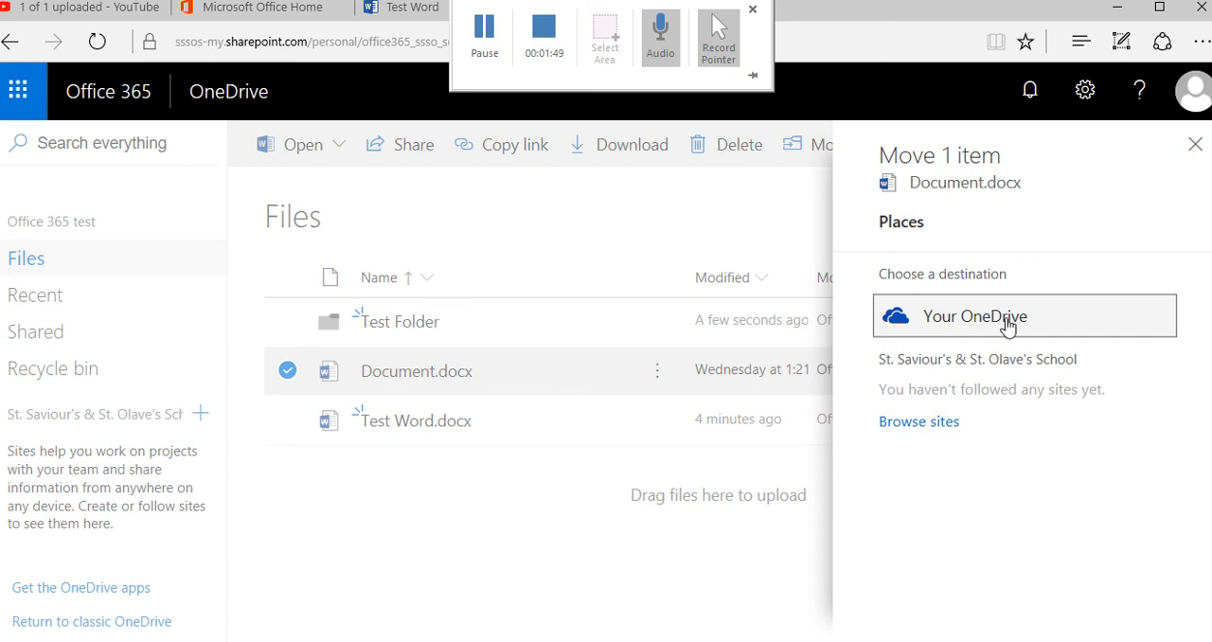
click(1008, 316)
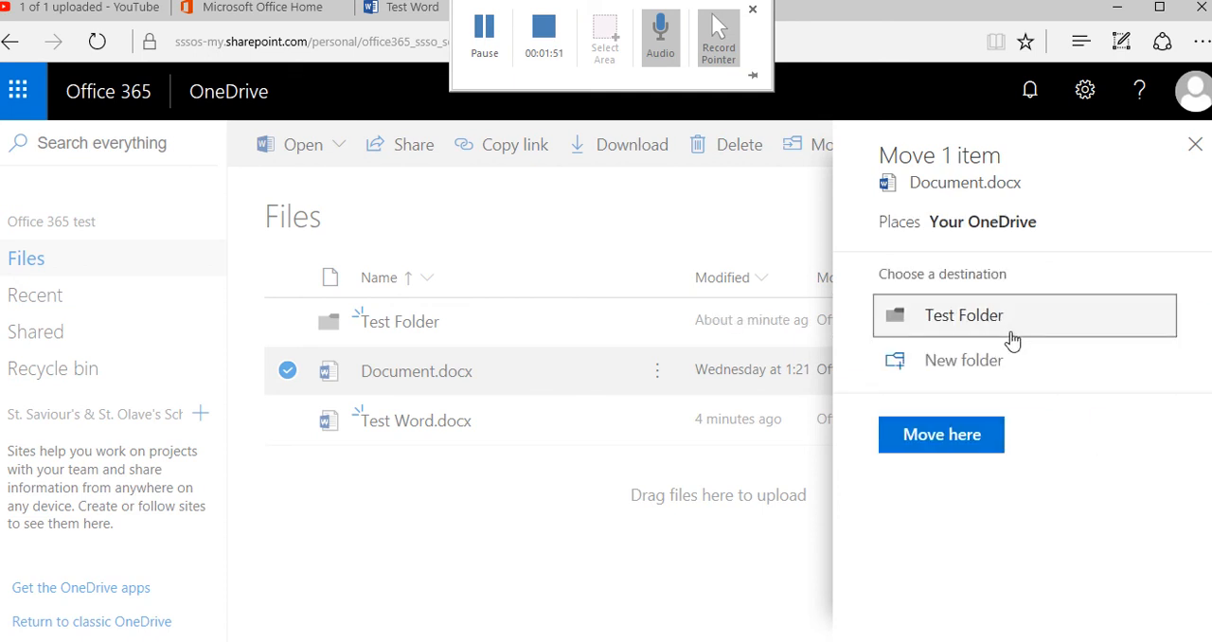
click(962, 314)
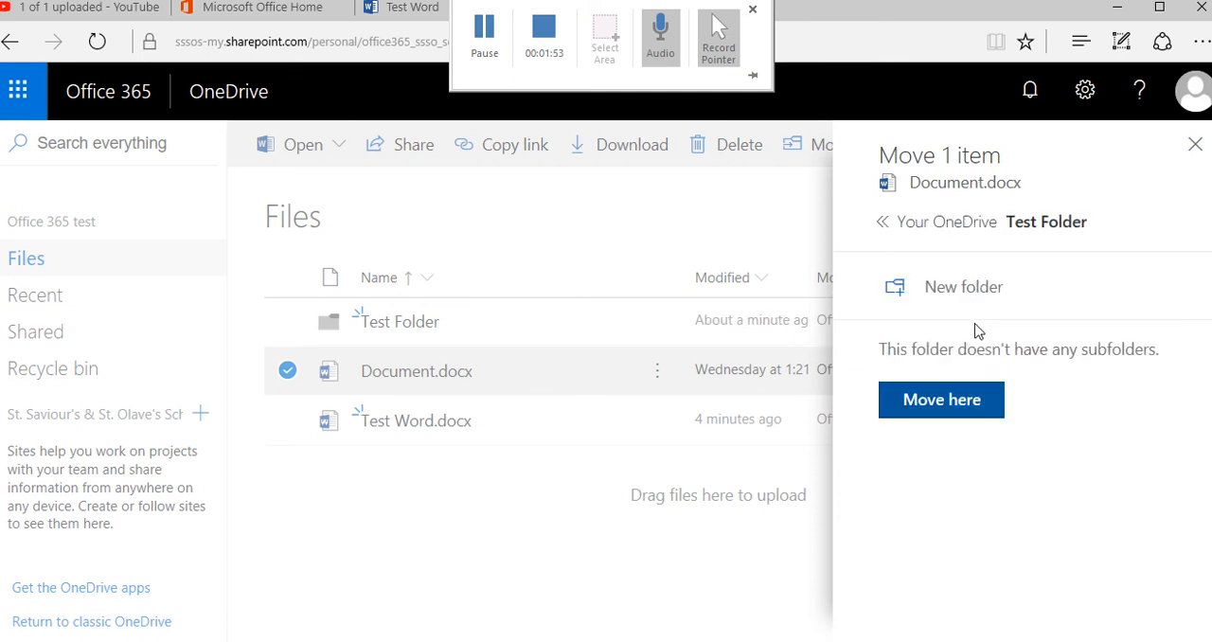
click(940, 399)
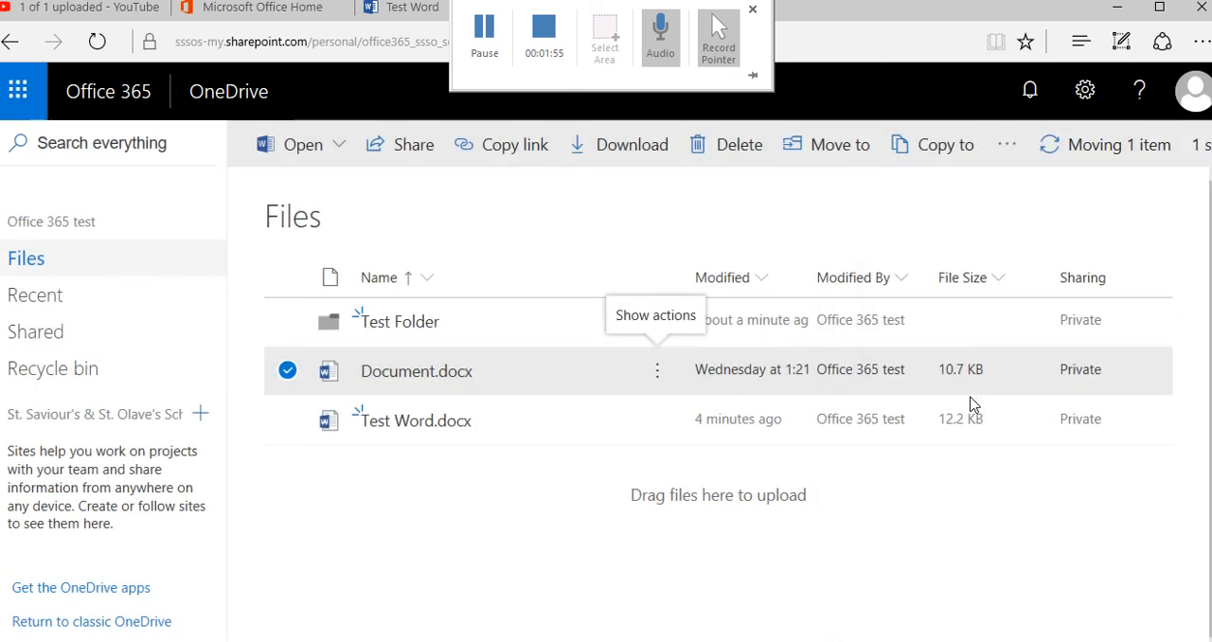
click(825, 144)
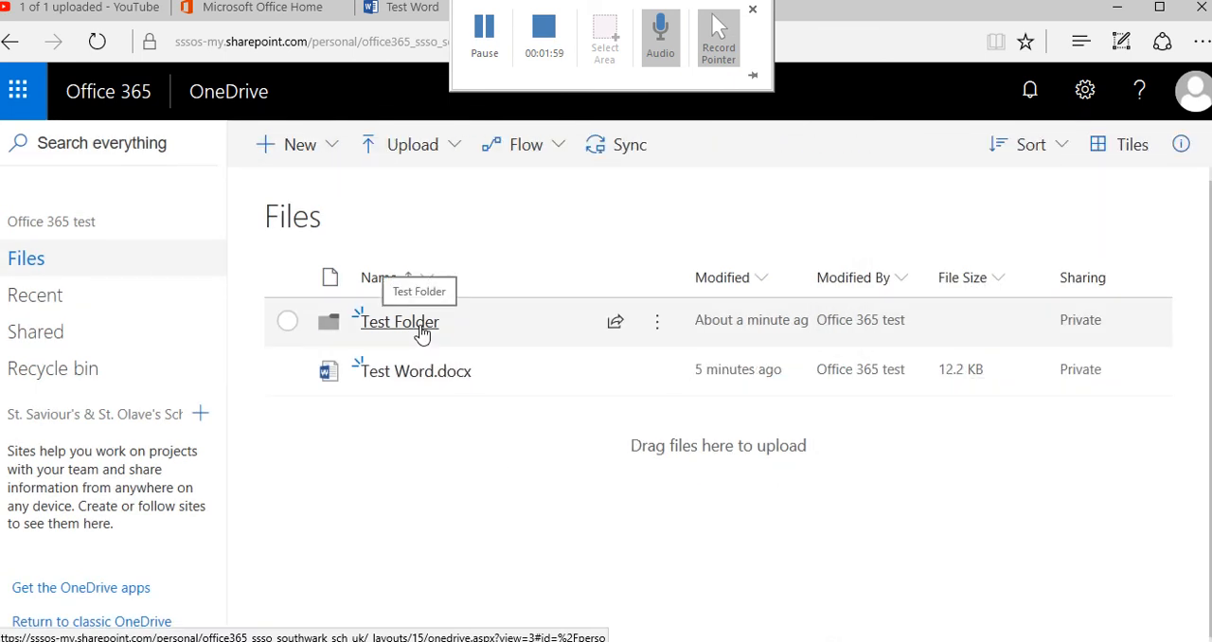
mouse_move(451, 155)
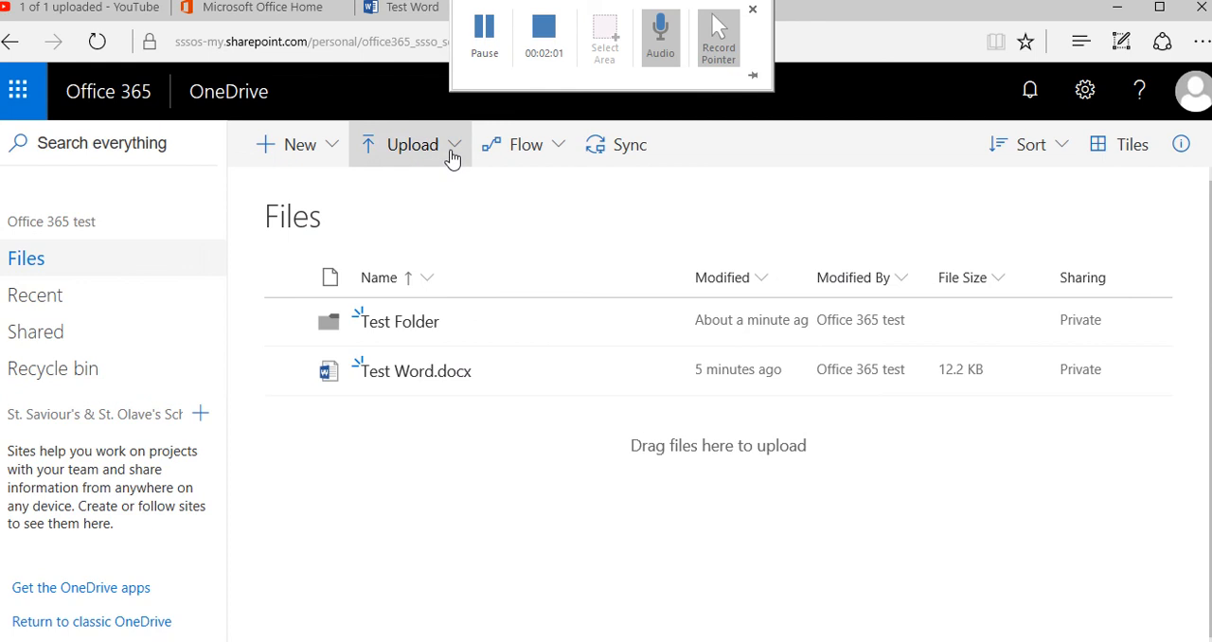
View the Upload choices for files or a folder, then dismiss them unused
click(413, 144)
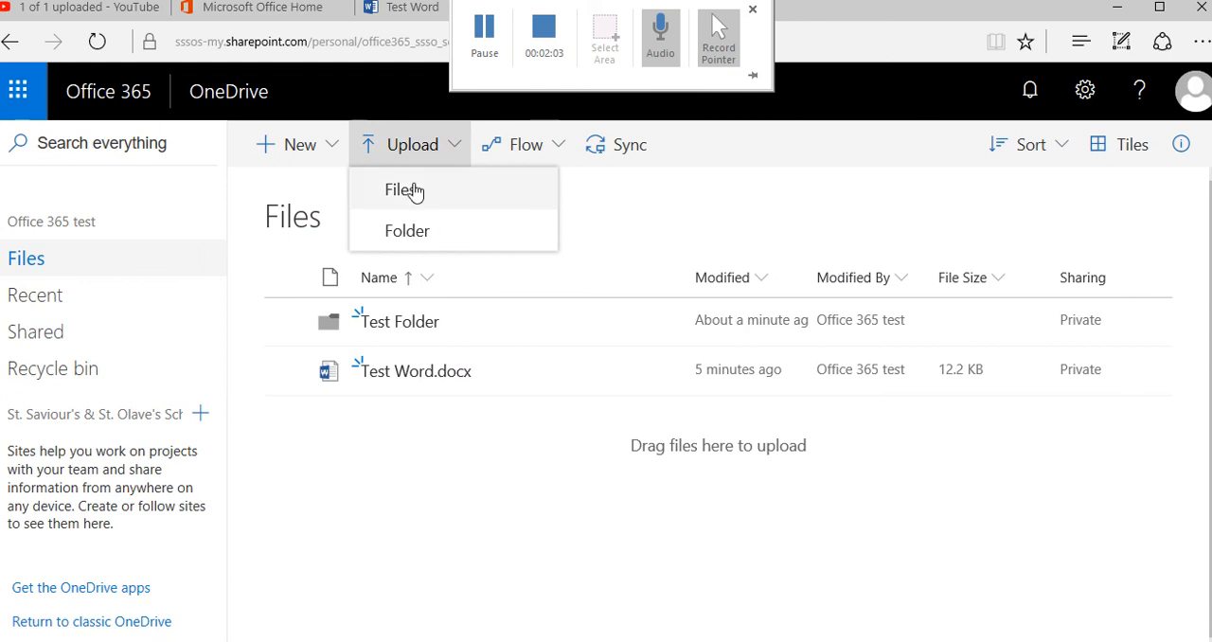
mouse_move(412, 207)
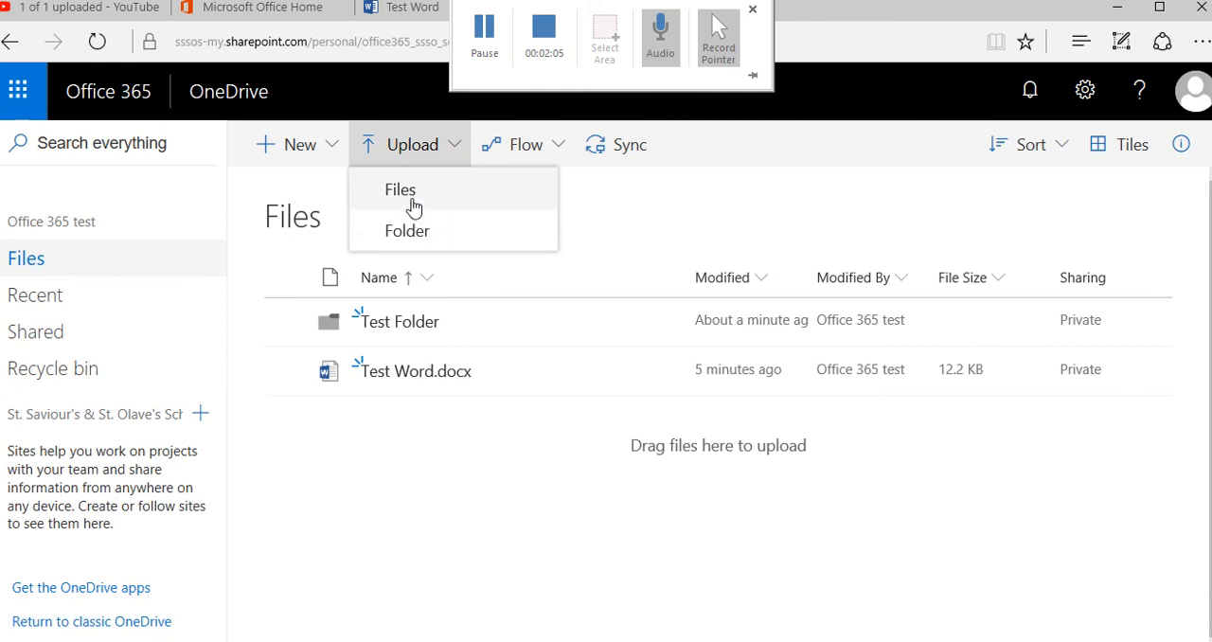
mouse_move(472, 168)
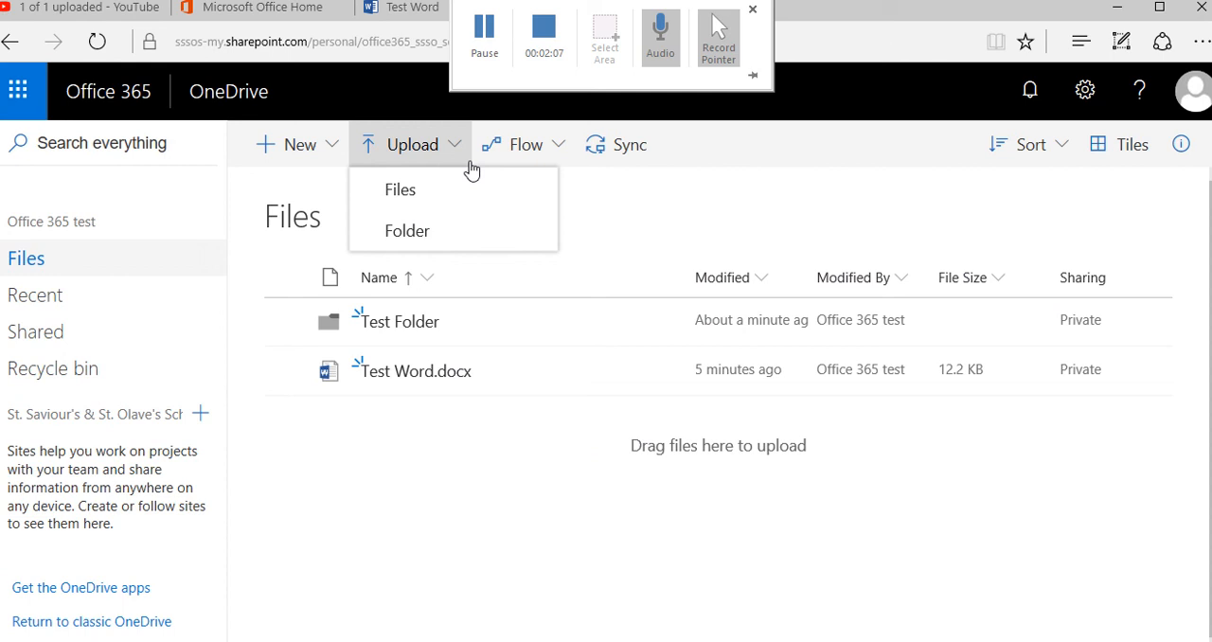
click(454, 447)
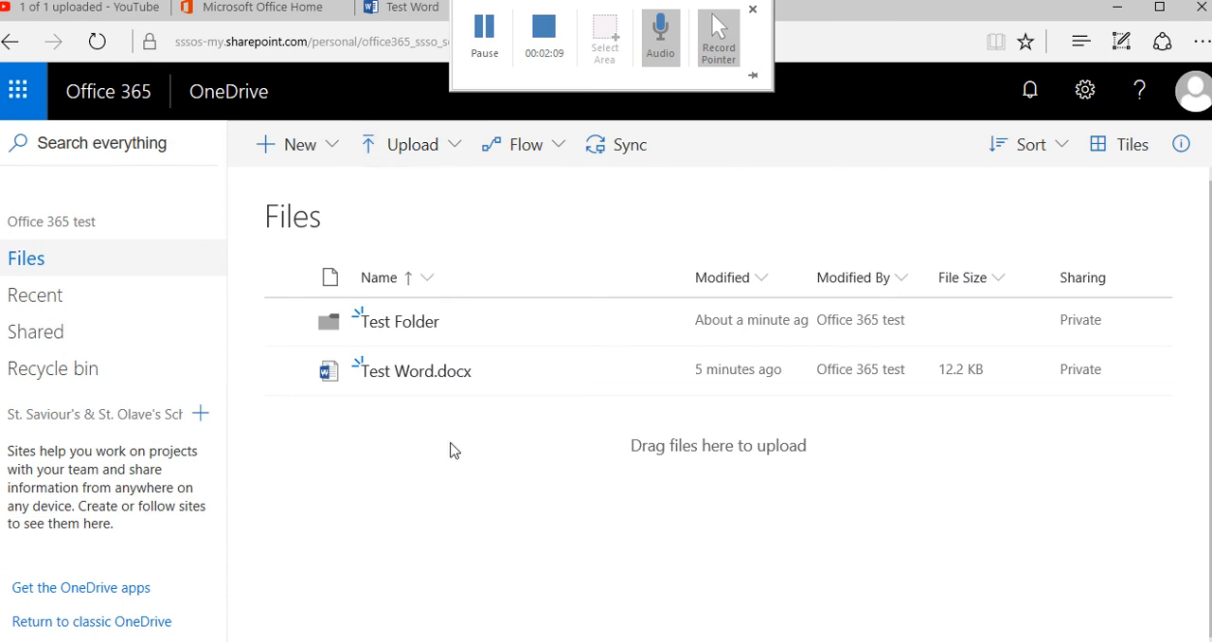
mouse_move(519, 231)
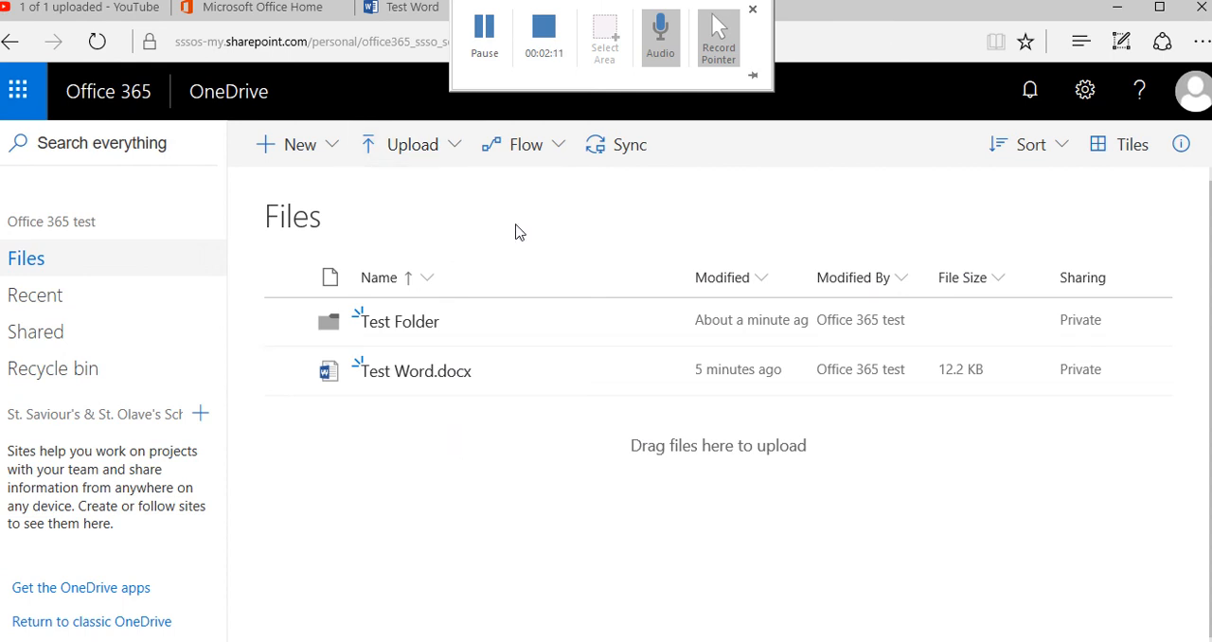
mouse_move(629, 152)
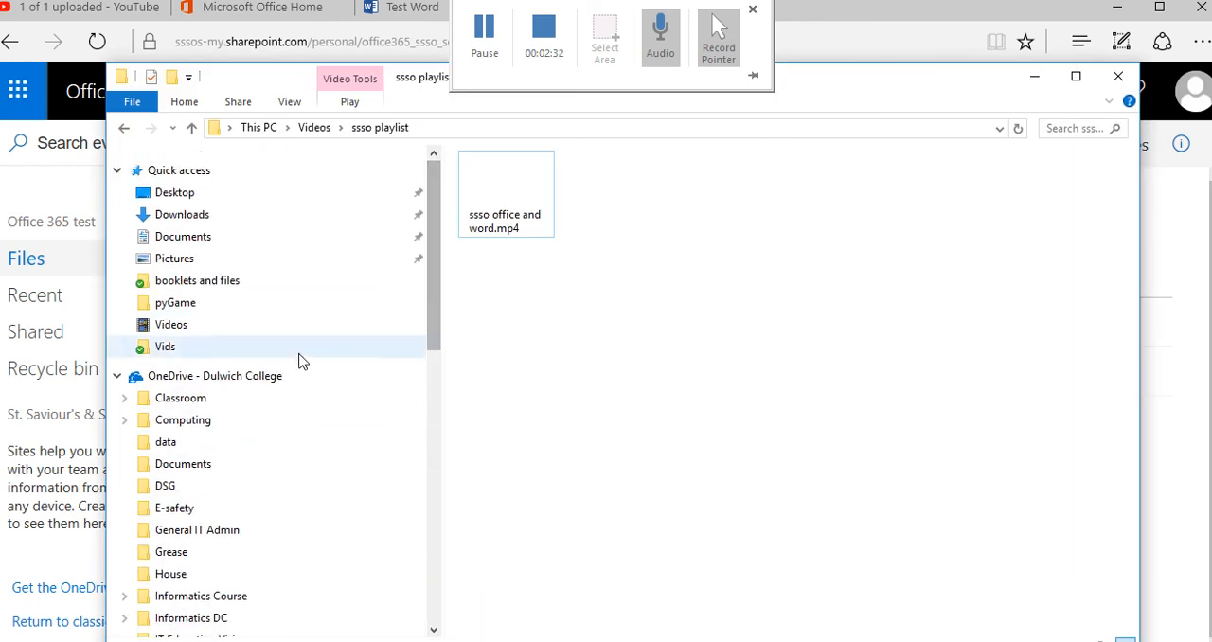
Collapse the synced OneDrive folder tree in File Explorer's navigation pane
click(117, 375)
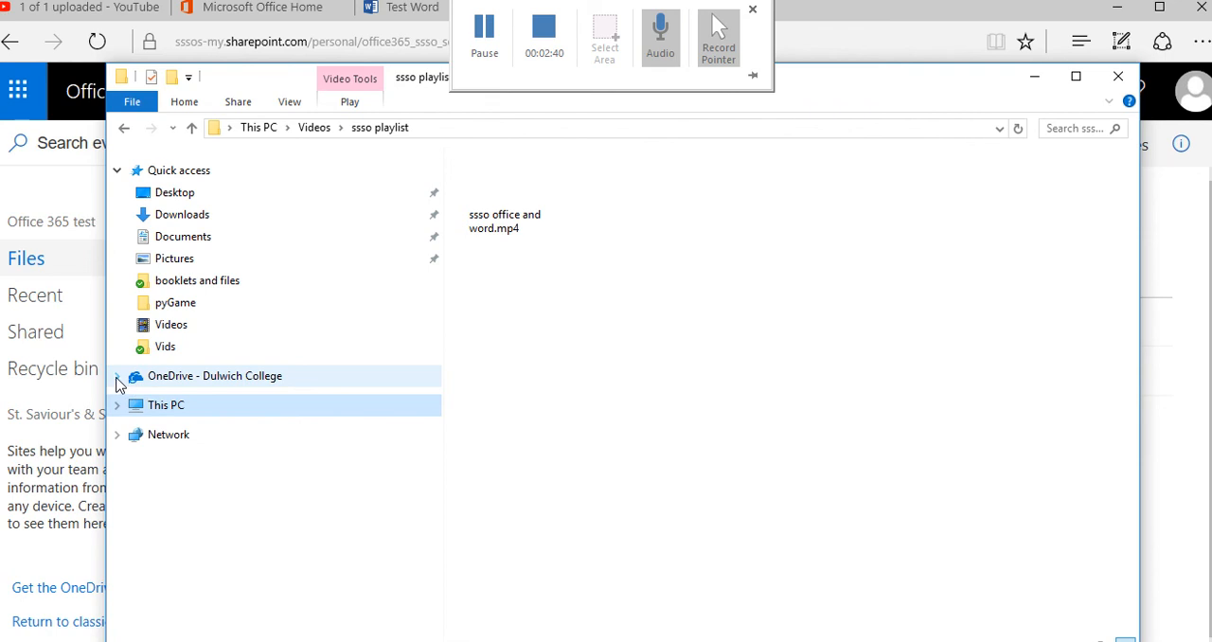
click(118, 375)
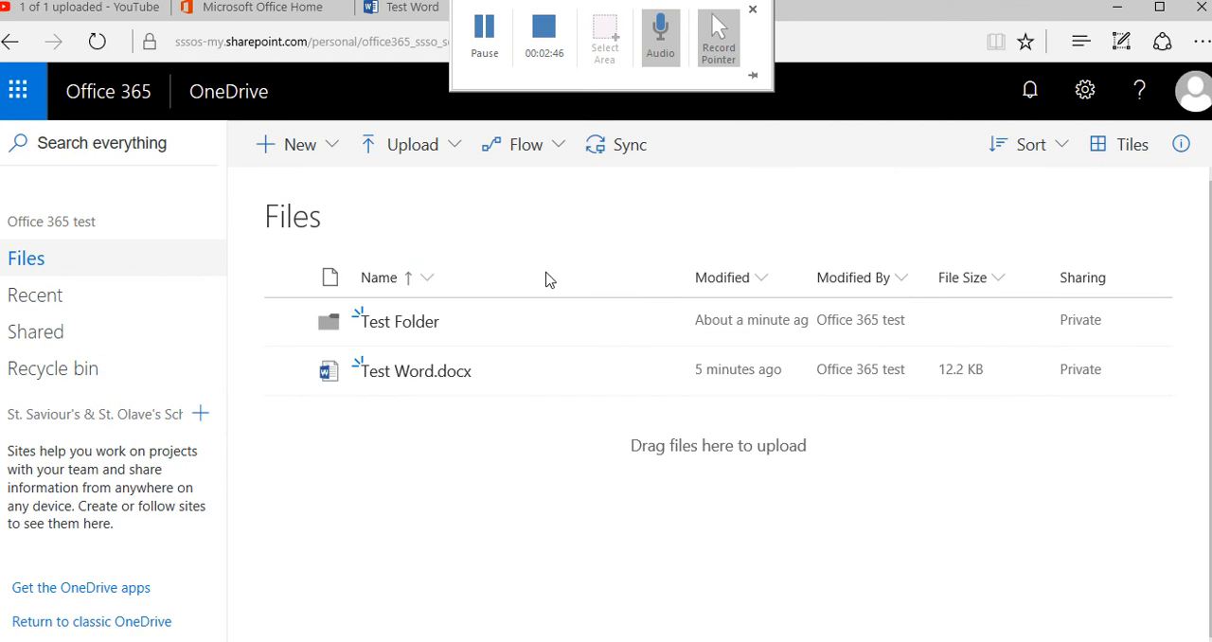
mouse_move(619, 155)
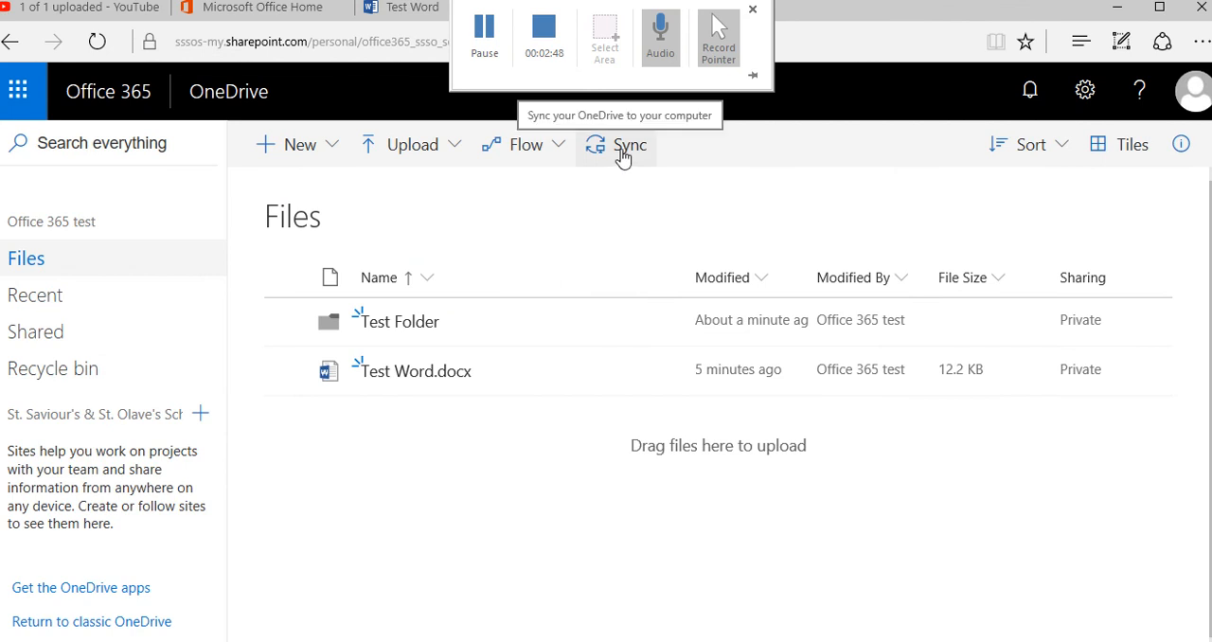